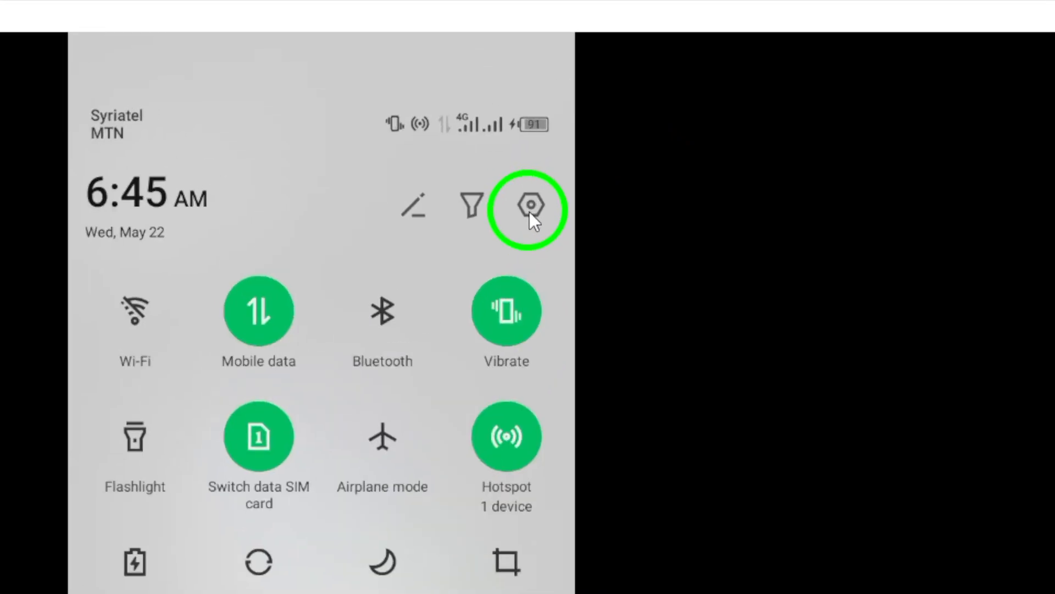
Step: Enter the full Settings app from quick settings and scroll down to App management
left_click(529, 207)
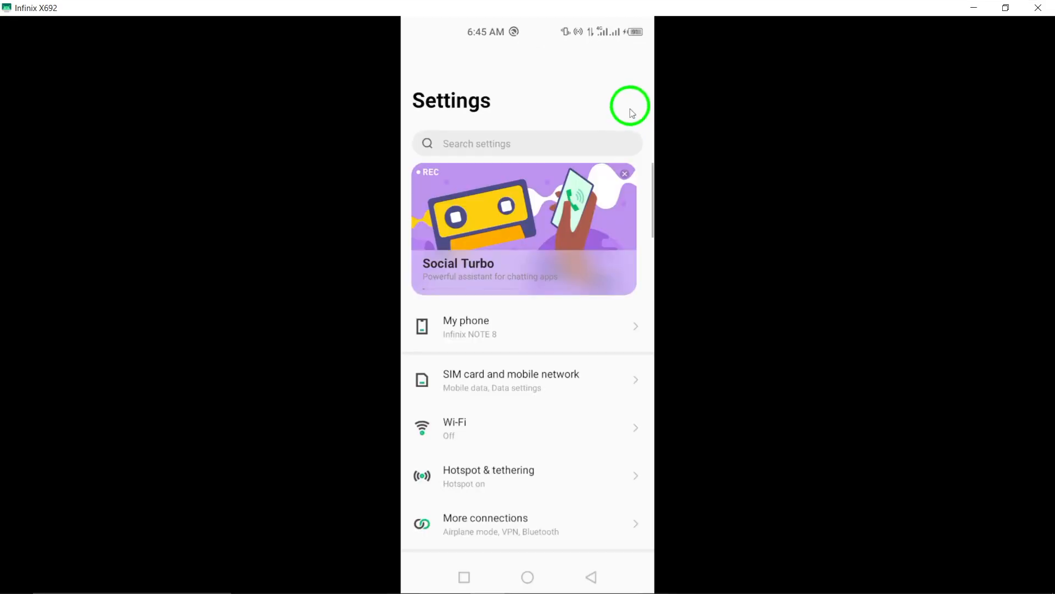
scroll("down", 3)
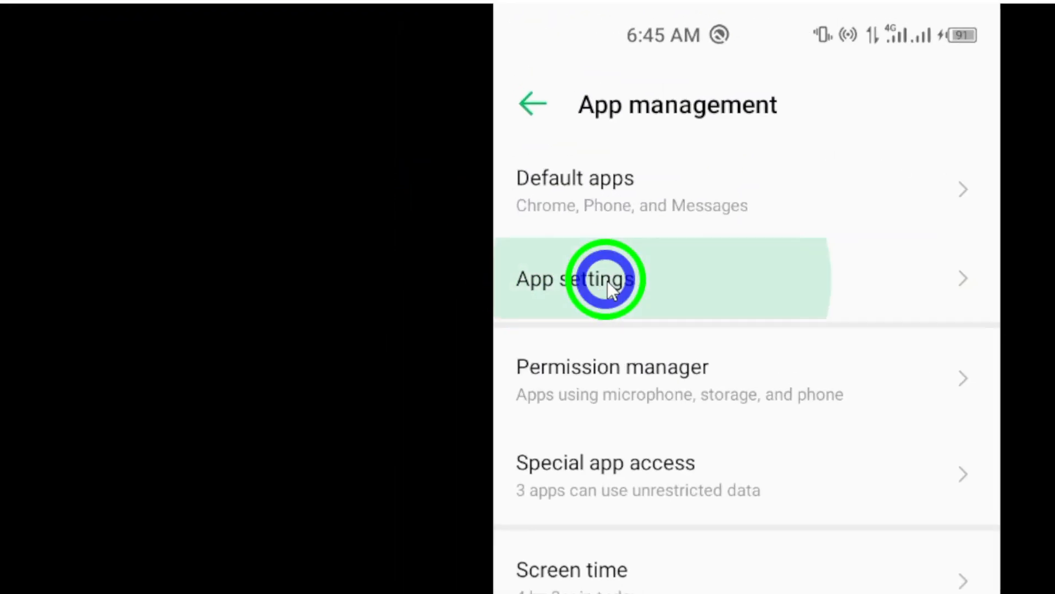
Step: From App settings, scroll the installed-apps list and select WhatsApp's app info
left_click(575, 278)
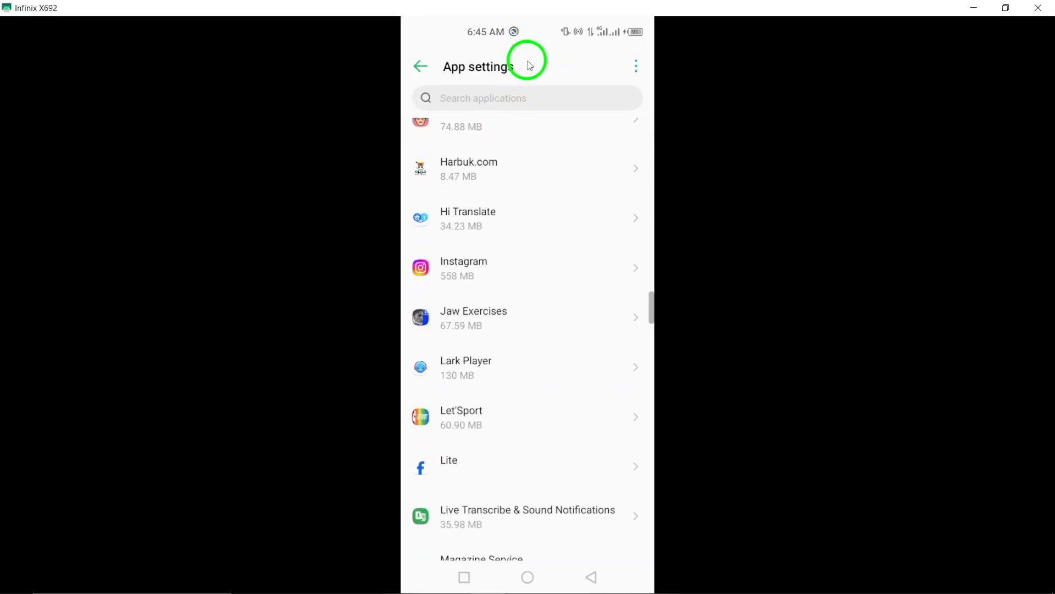
scroll("down", 3)
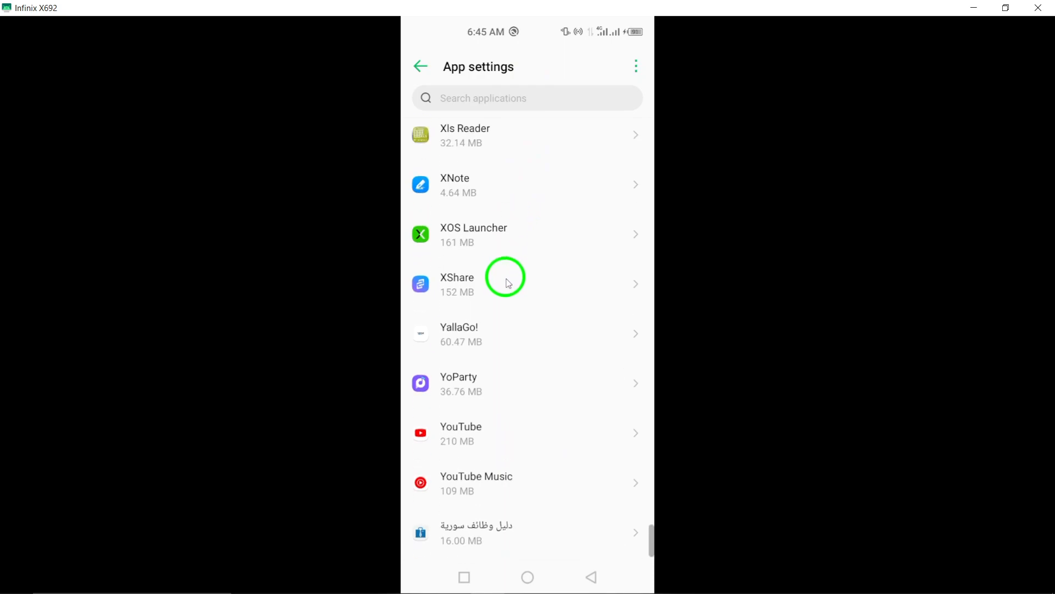
scroll("down", 3)
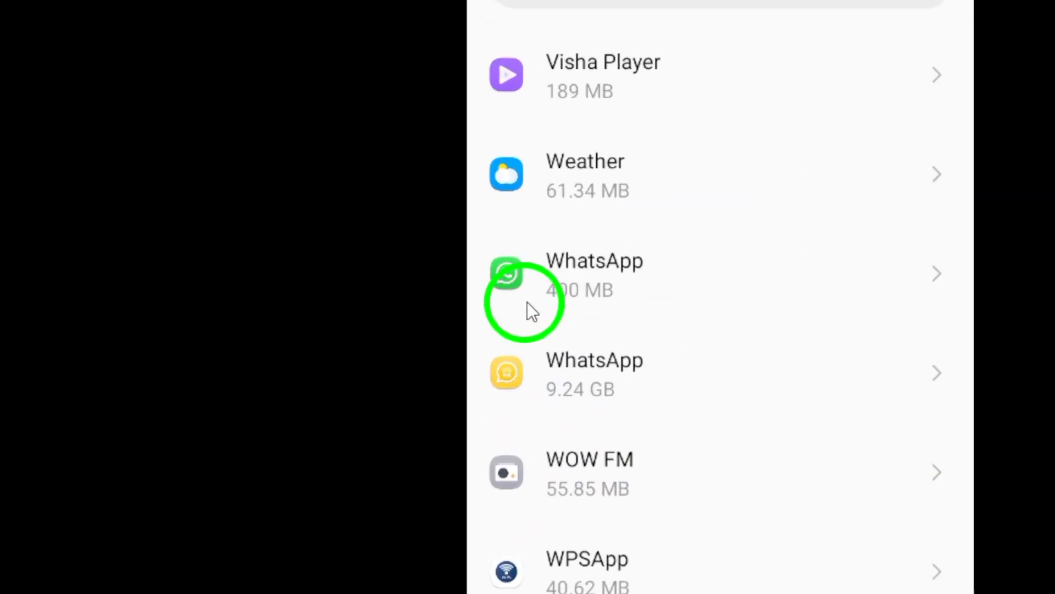
left_click(595, 273)
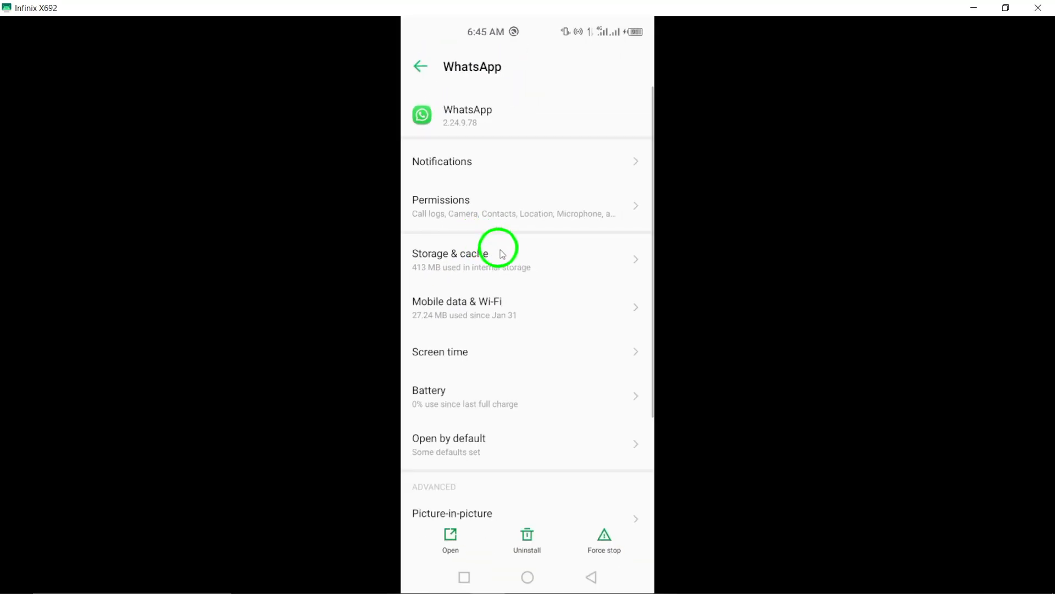
Step: In WhatsApp's Mobile data & Wi-Fi page, switch off Background data
left_click(456, 308)
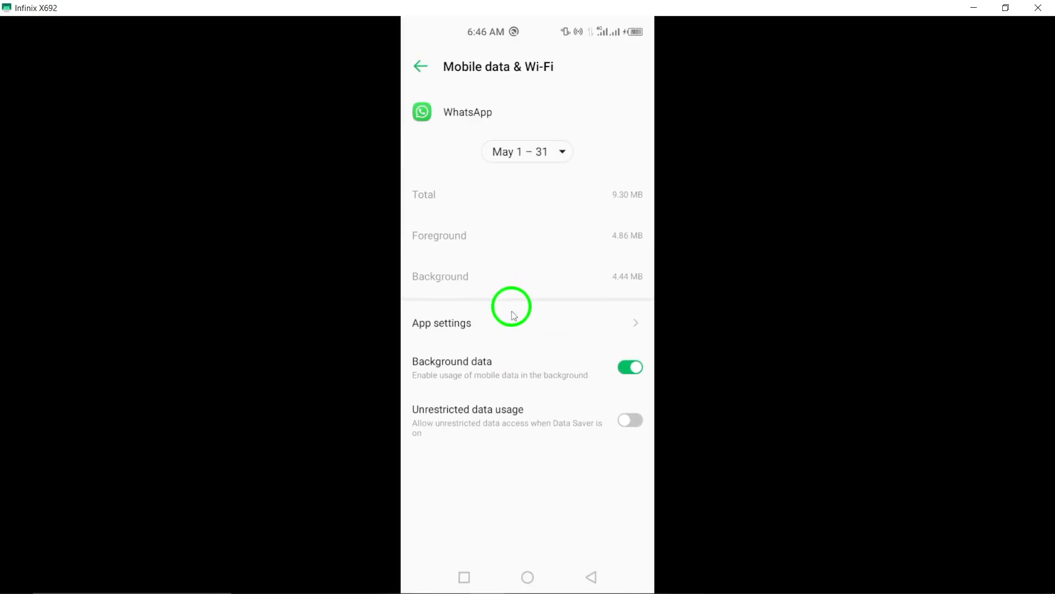
left_click(630, 368)
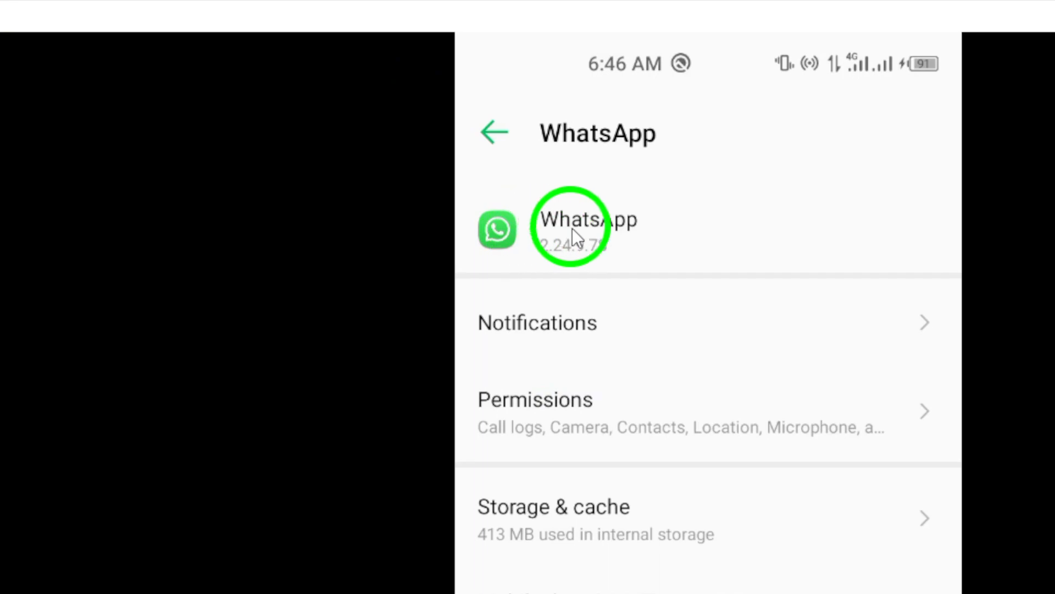
Step: Review WhatsApp's app info page and revisit its Mobile data & Wi-Fi settings before going Home
scroll("down", 3)
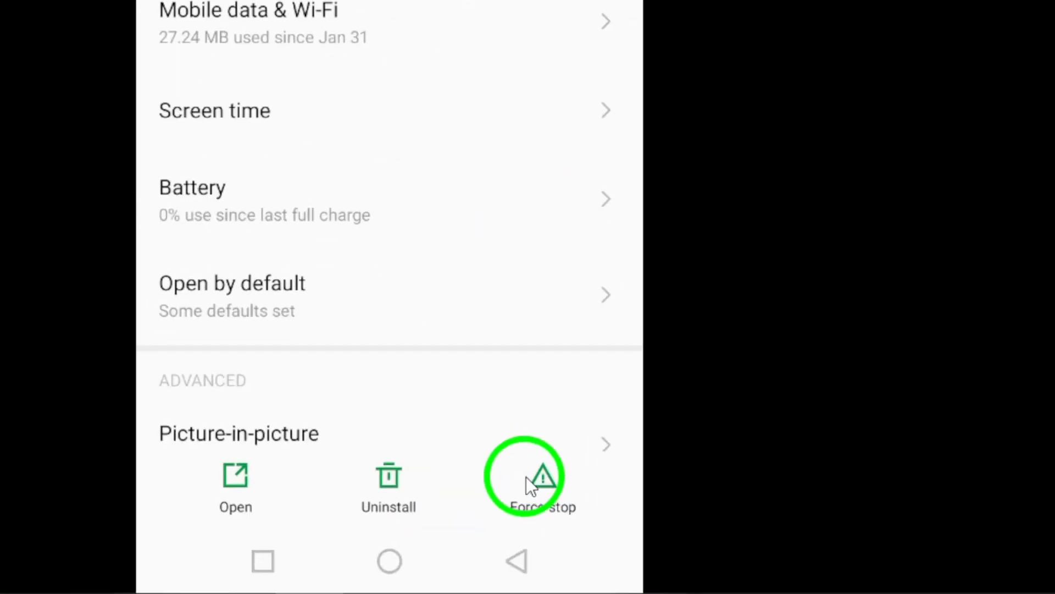
scroll("up", 3)
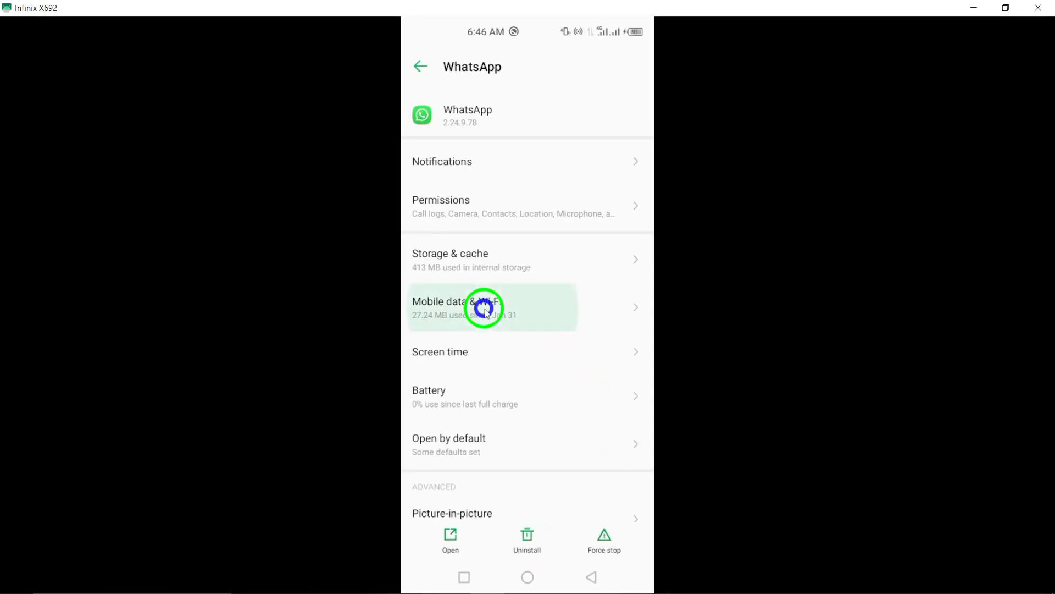
left_click(484, 306)
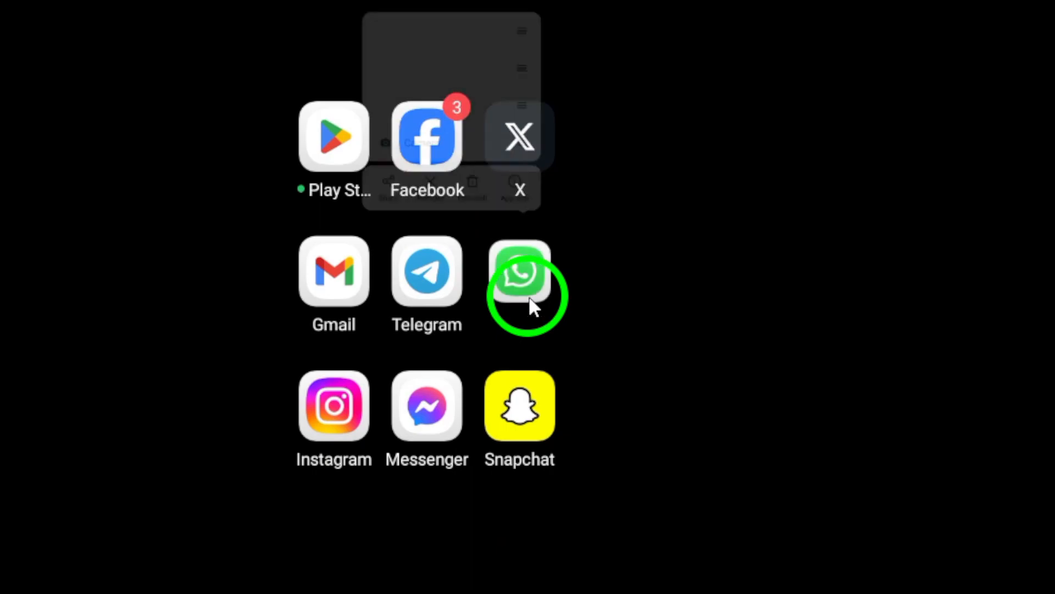
left_click(519, 271)
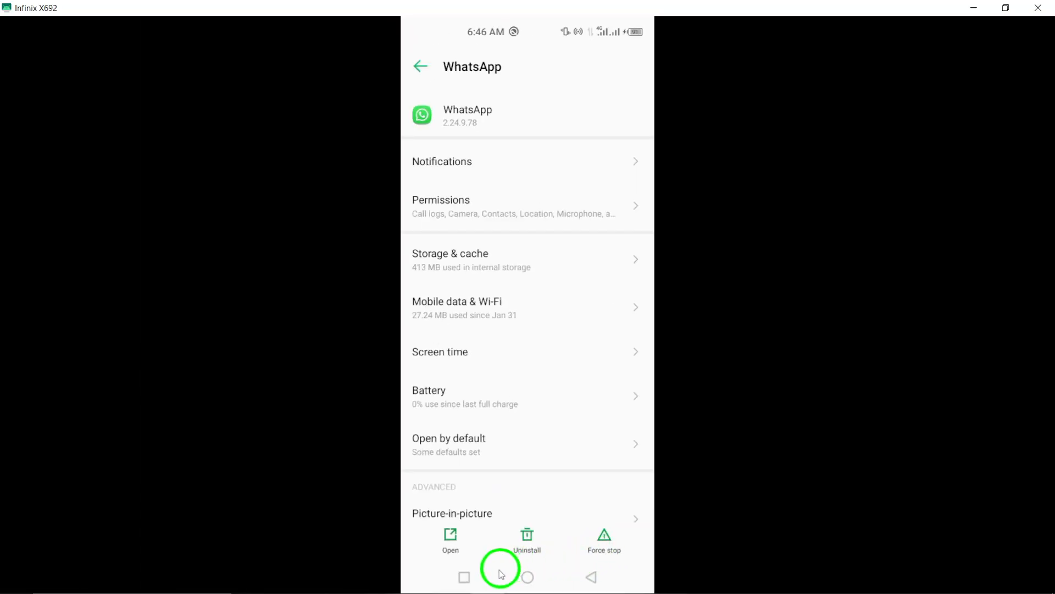
left_click(526, 577)
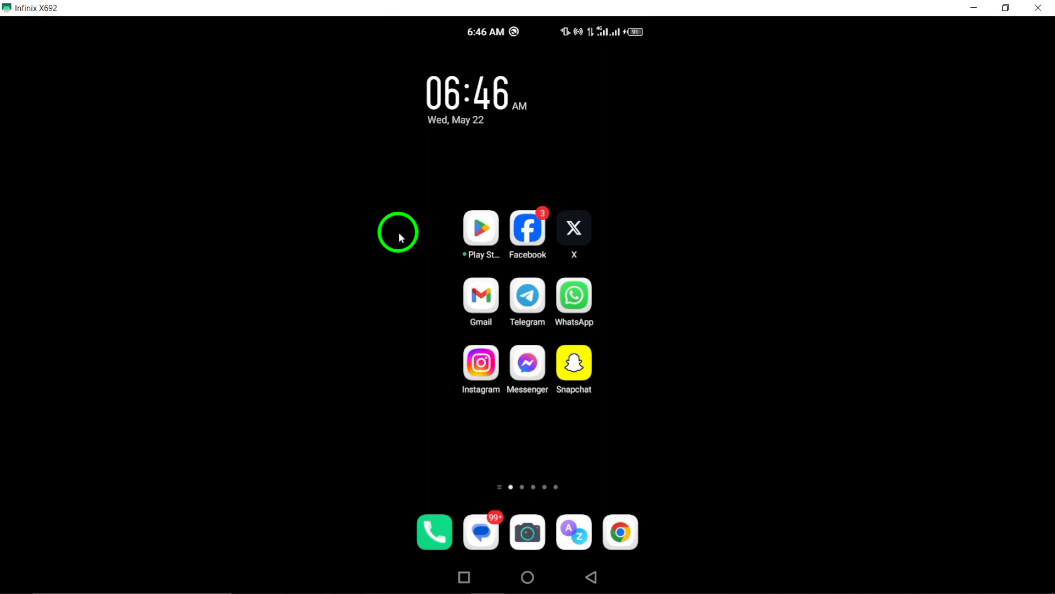